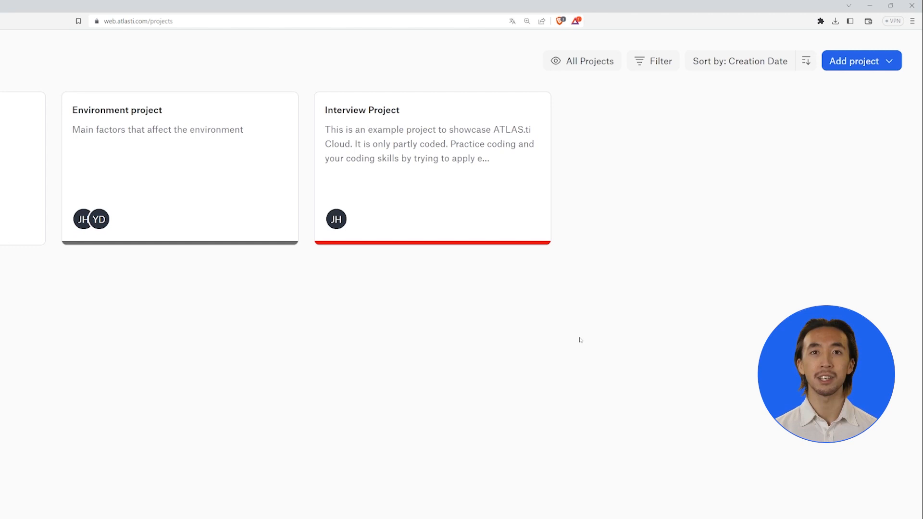
# Show the Add project options on the projects page.
pyautogui.click(861, 60)
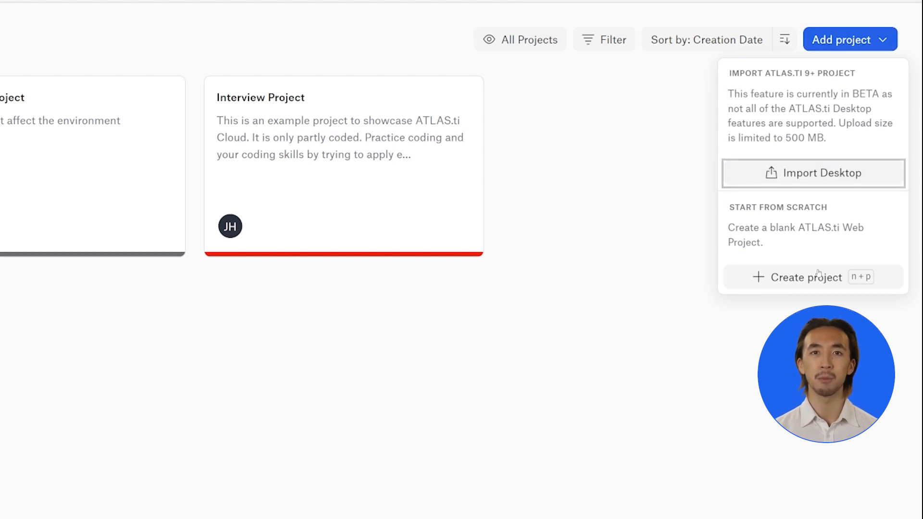
# Create a blank project named 'Interview Project'.
pyautogui.click(806, 278)
pyautogui.write('Interview Project')
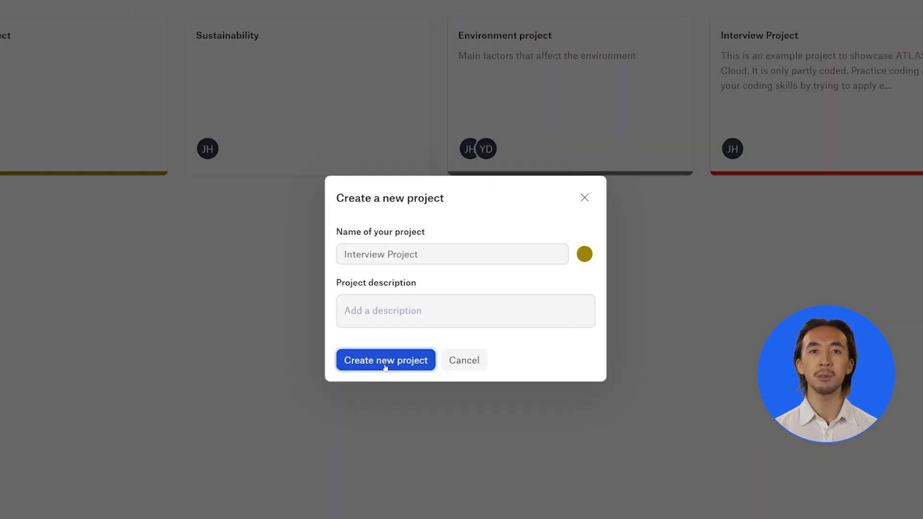
pyautogui.click(386, 360)
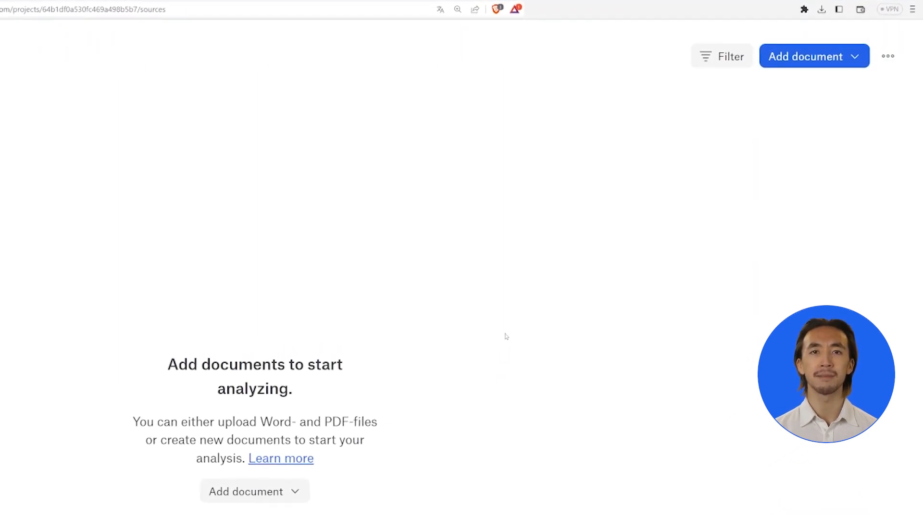
# Add a new blank document through Add document > Create Document.
pyautogui.click(815, 56)
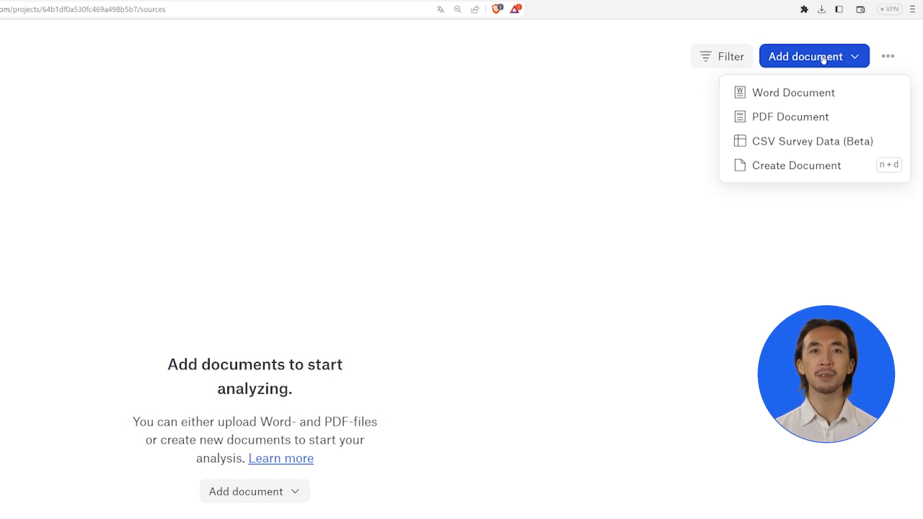
pyautogui.click(814, 56)
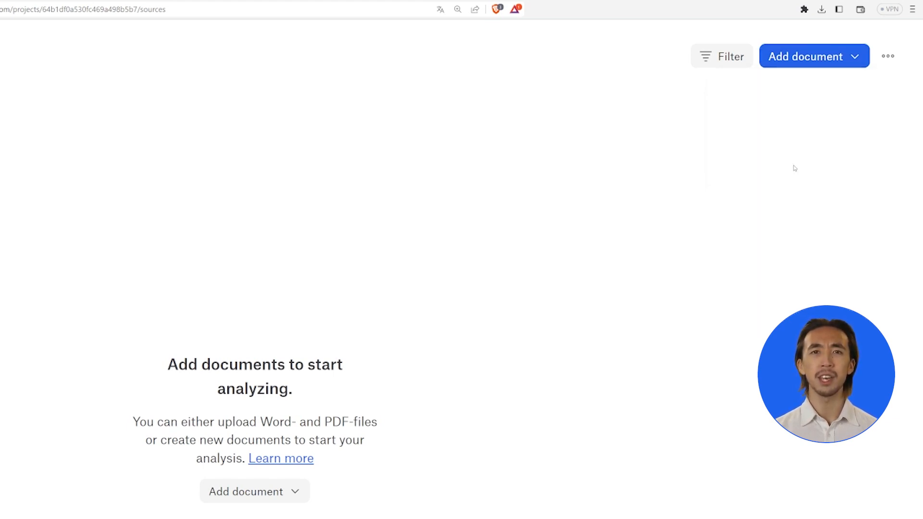
pyautogui.click(807, 56)
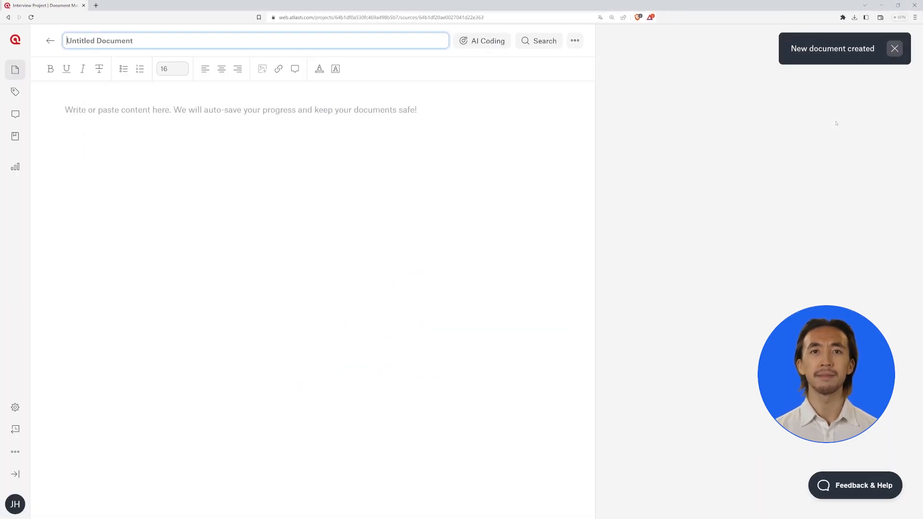
# Title the transcript document 'interview 1' and upload the eight Interview - Expert Word files.
pyautogui.write('interview 1')
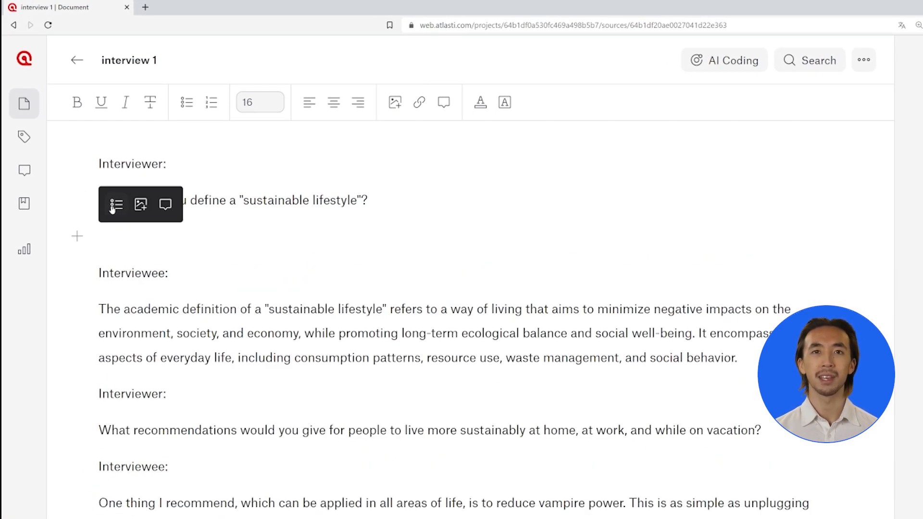
pyautogui.click(166, 205)
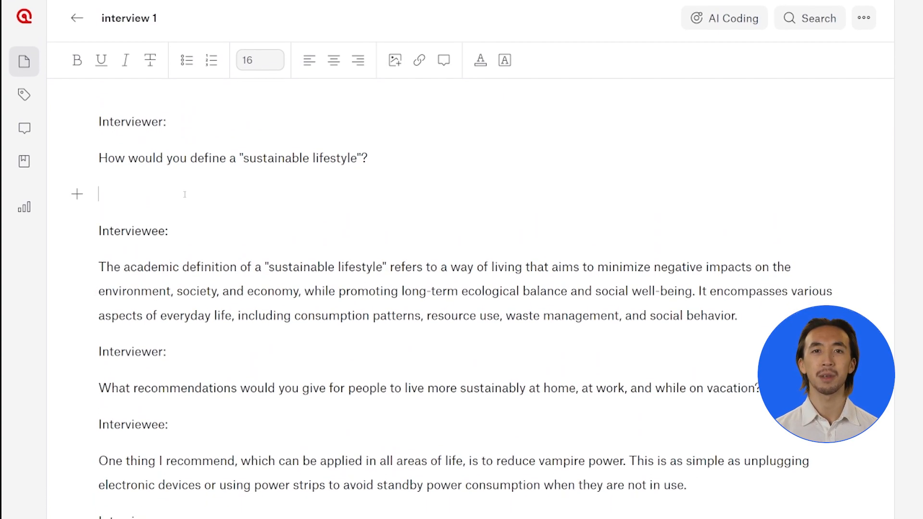
pyautogui.scroll(-3)
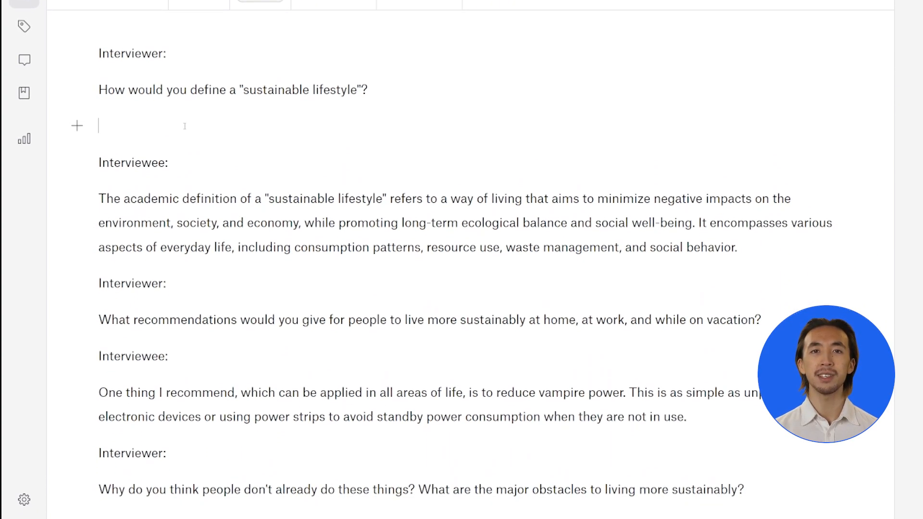
pyautogui.scroll(-3)
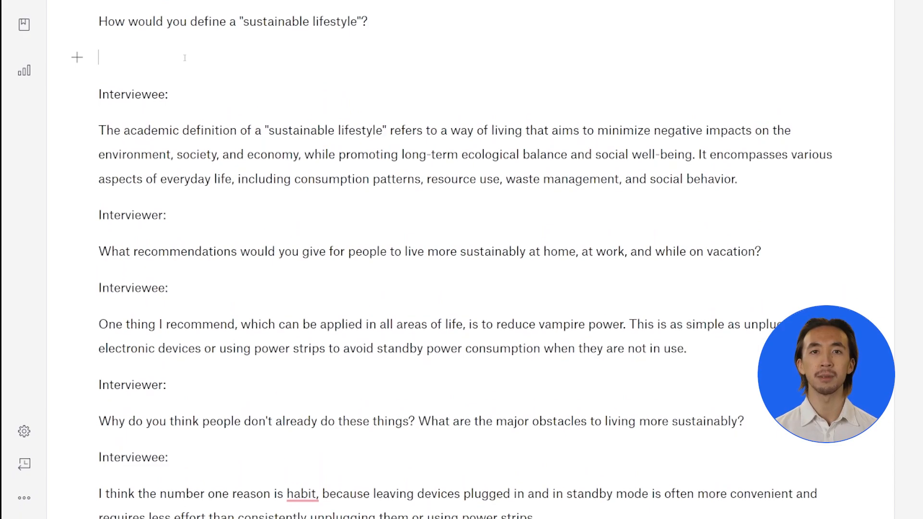
pyautogui.scroll(-3)
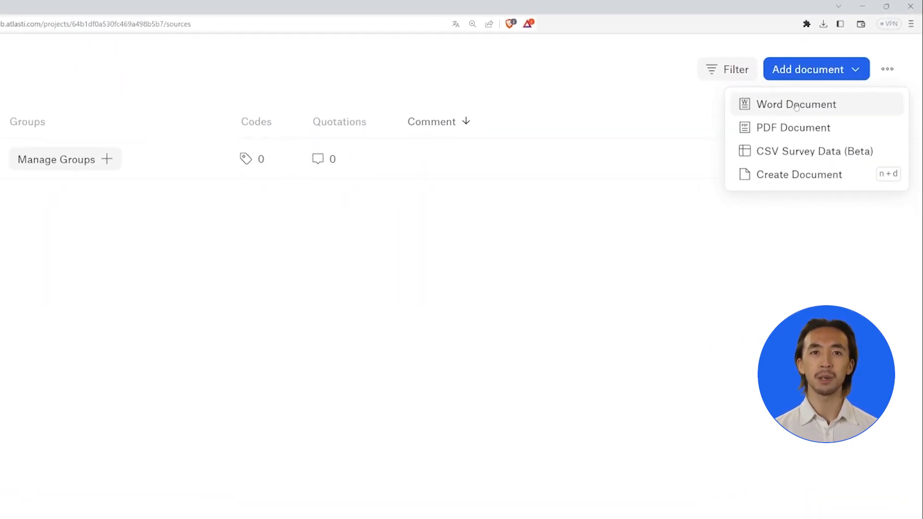
pyautogui.click(797, 104)
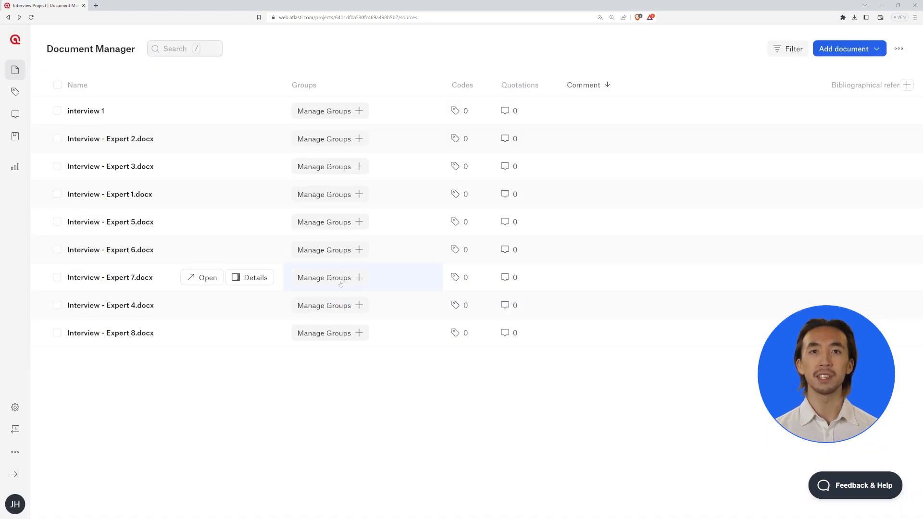
# Rename it 'interview 1 Expert 10' and group it with Experts 2 and 3 in 'Interview group 1'.
pyautogui.doubleClick(86, 111)
pyautogui.write(' Expert 10')
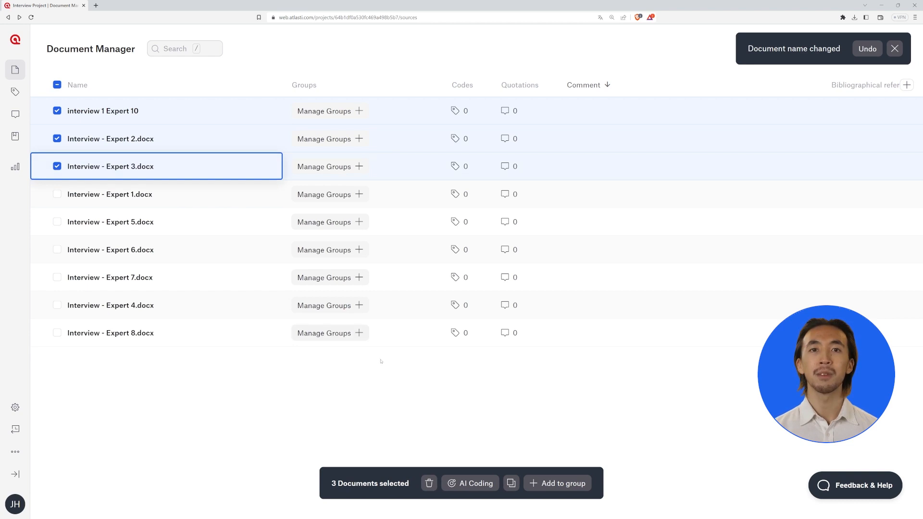
pyautogui.click(558, 484)
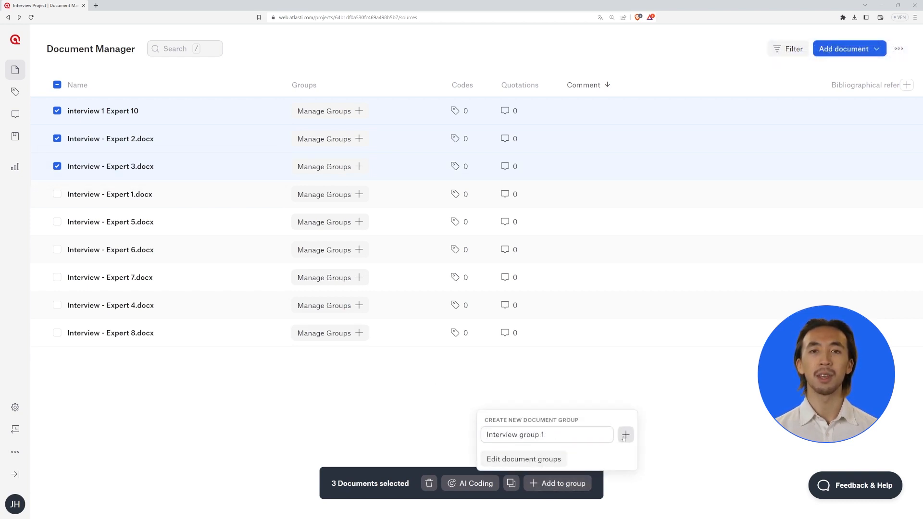
pyautogui.click(625, 435)
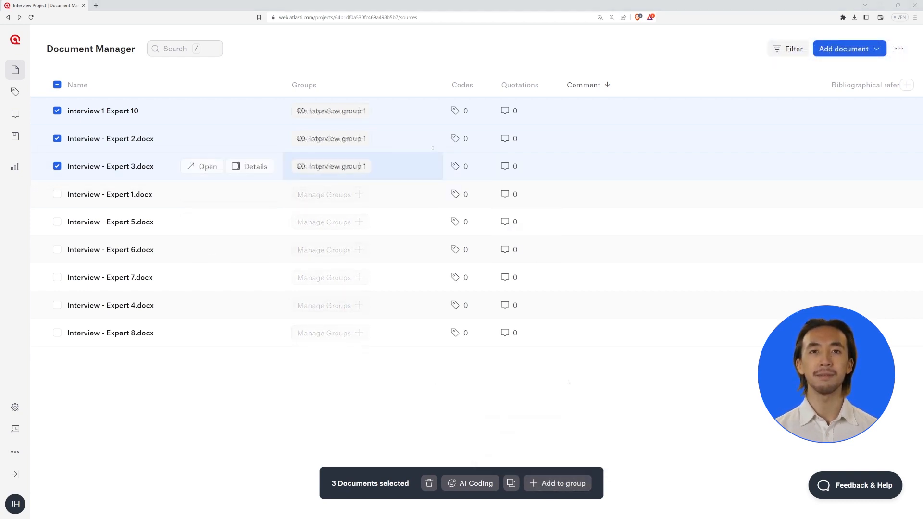
pyautogui.click(103, 111)
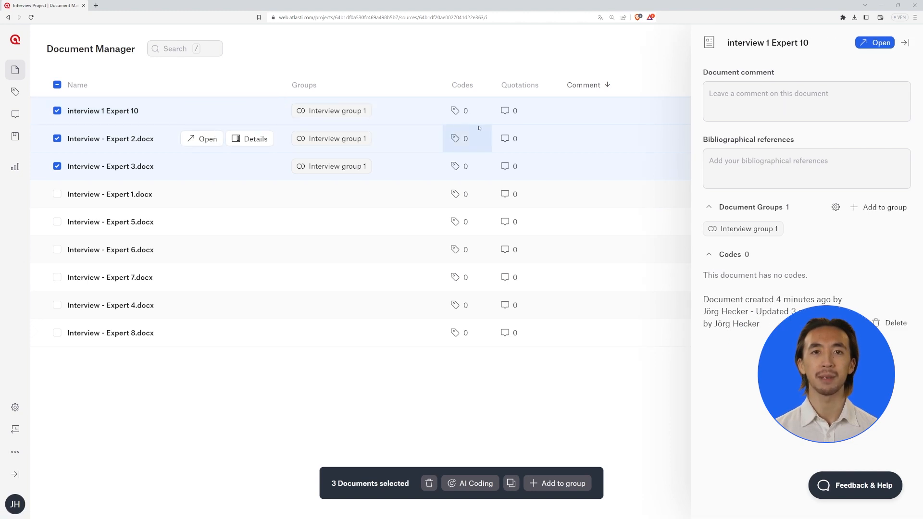